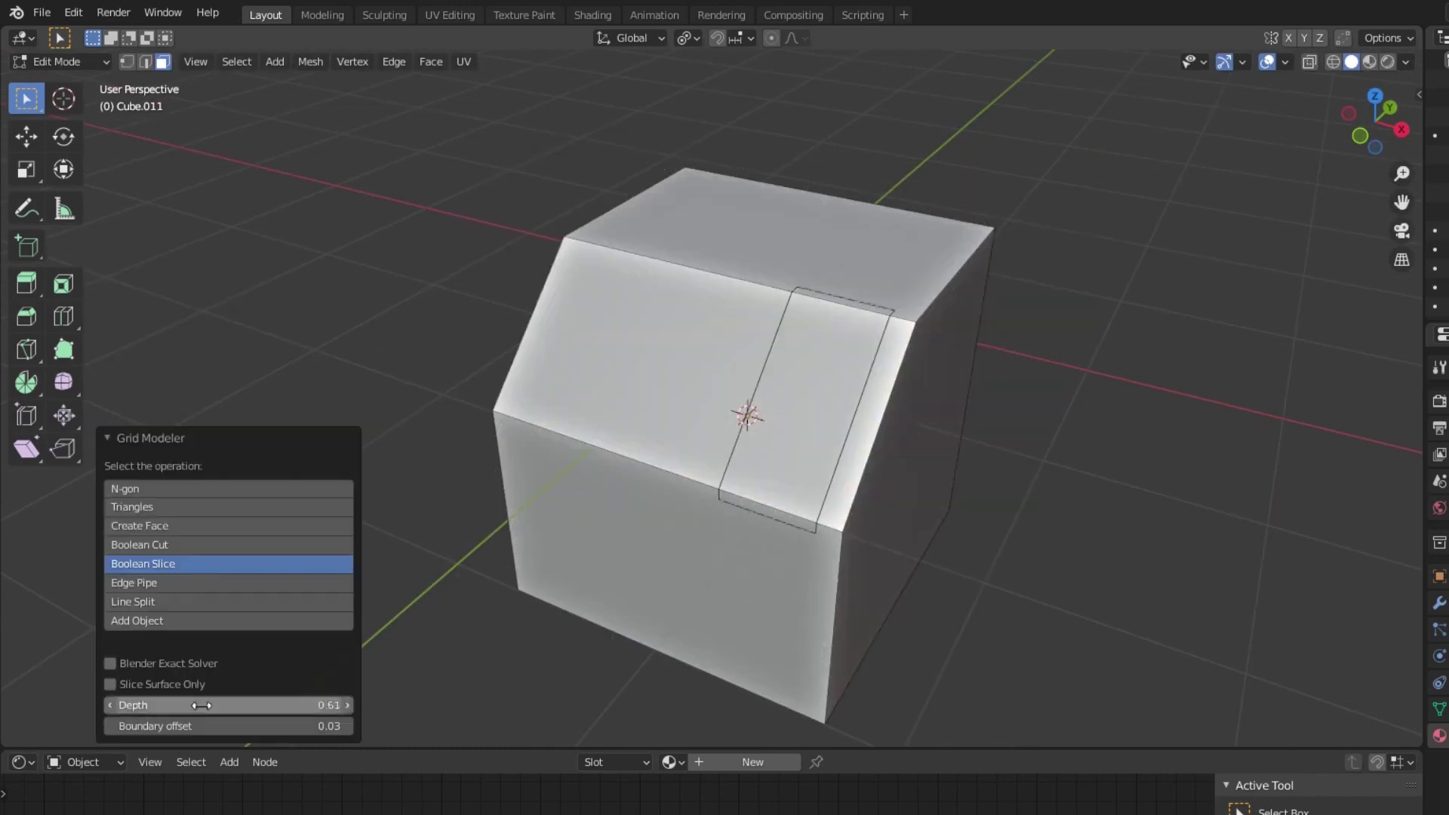
Change Grid Modeler's operation from Boolean Slice to Boolean Cut, then load a default cube scene
click(142, 563)
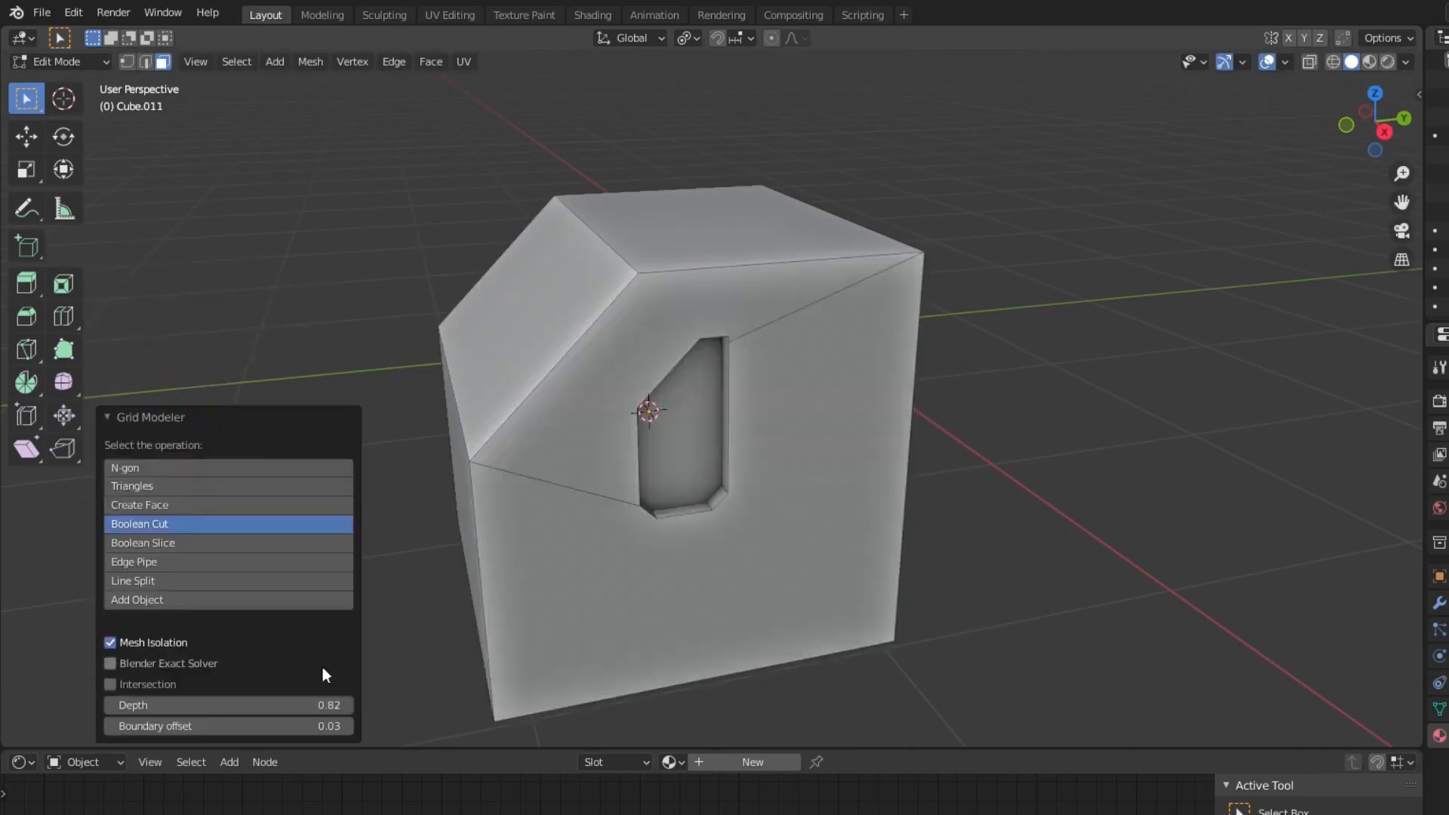
click(139, 546)
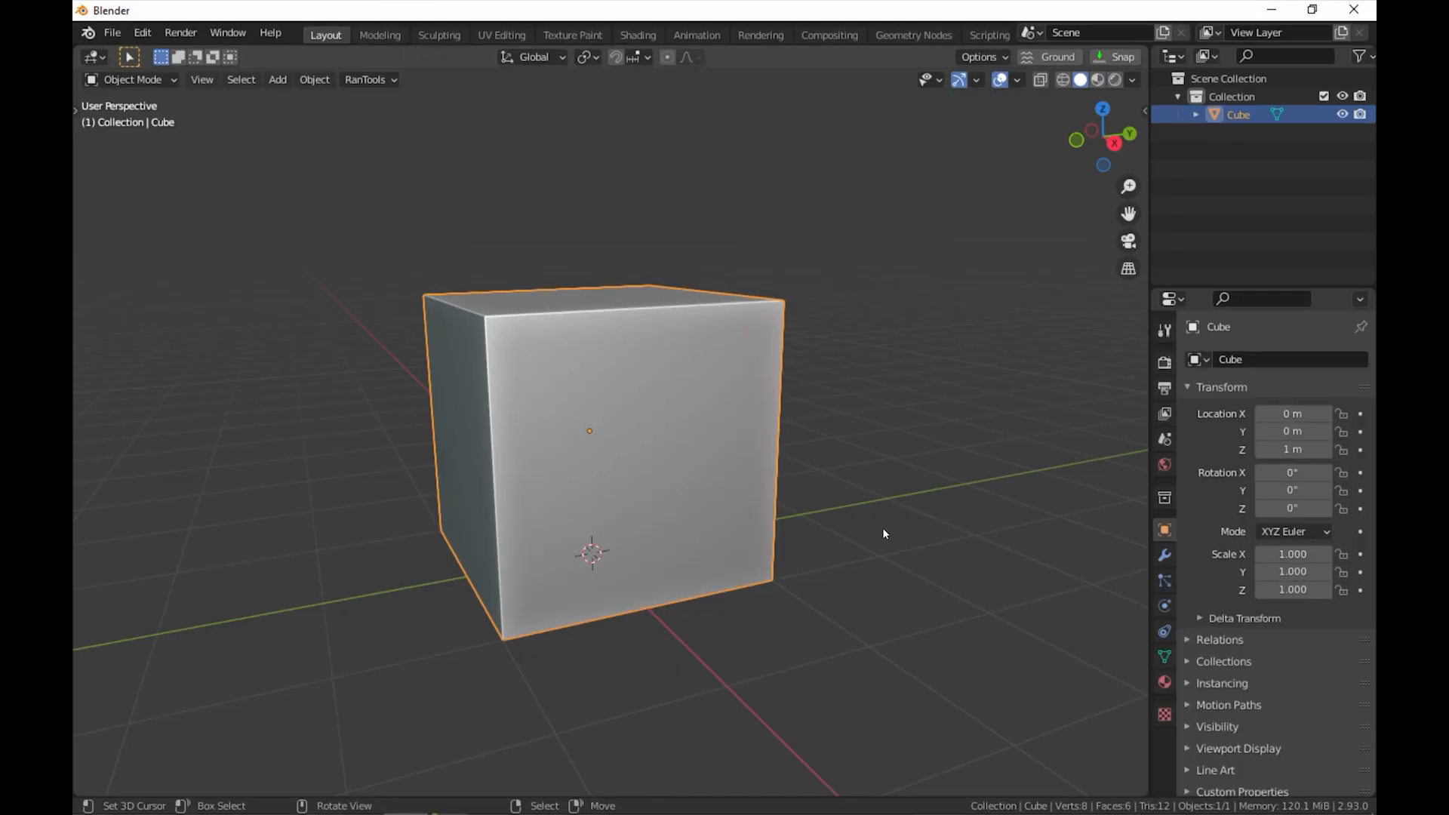
Put the plain cube in Edit Mode and launch Grid Modeler from the context menu
key(Tab)
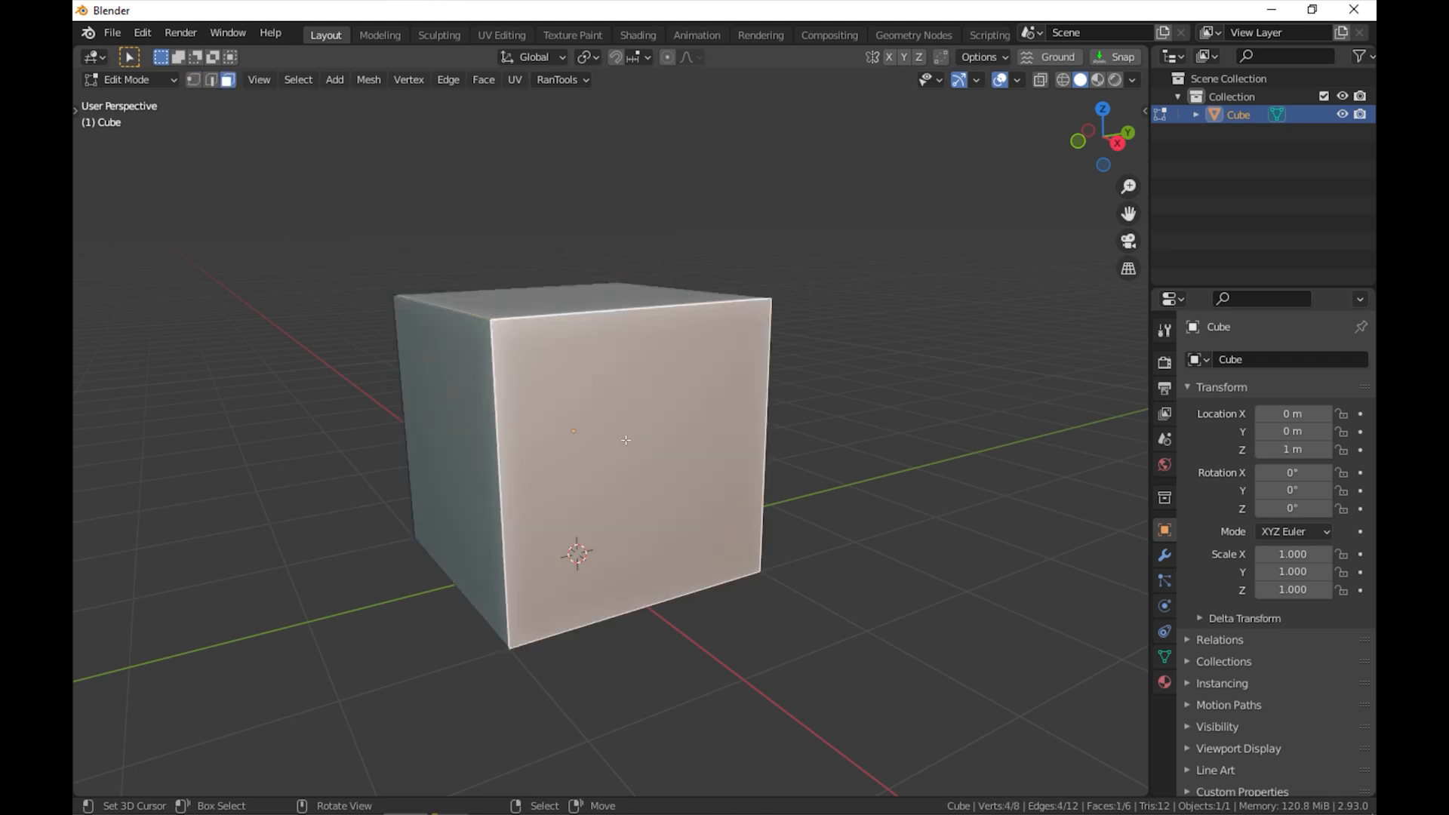
right_click(626, 441)
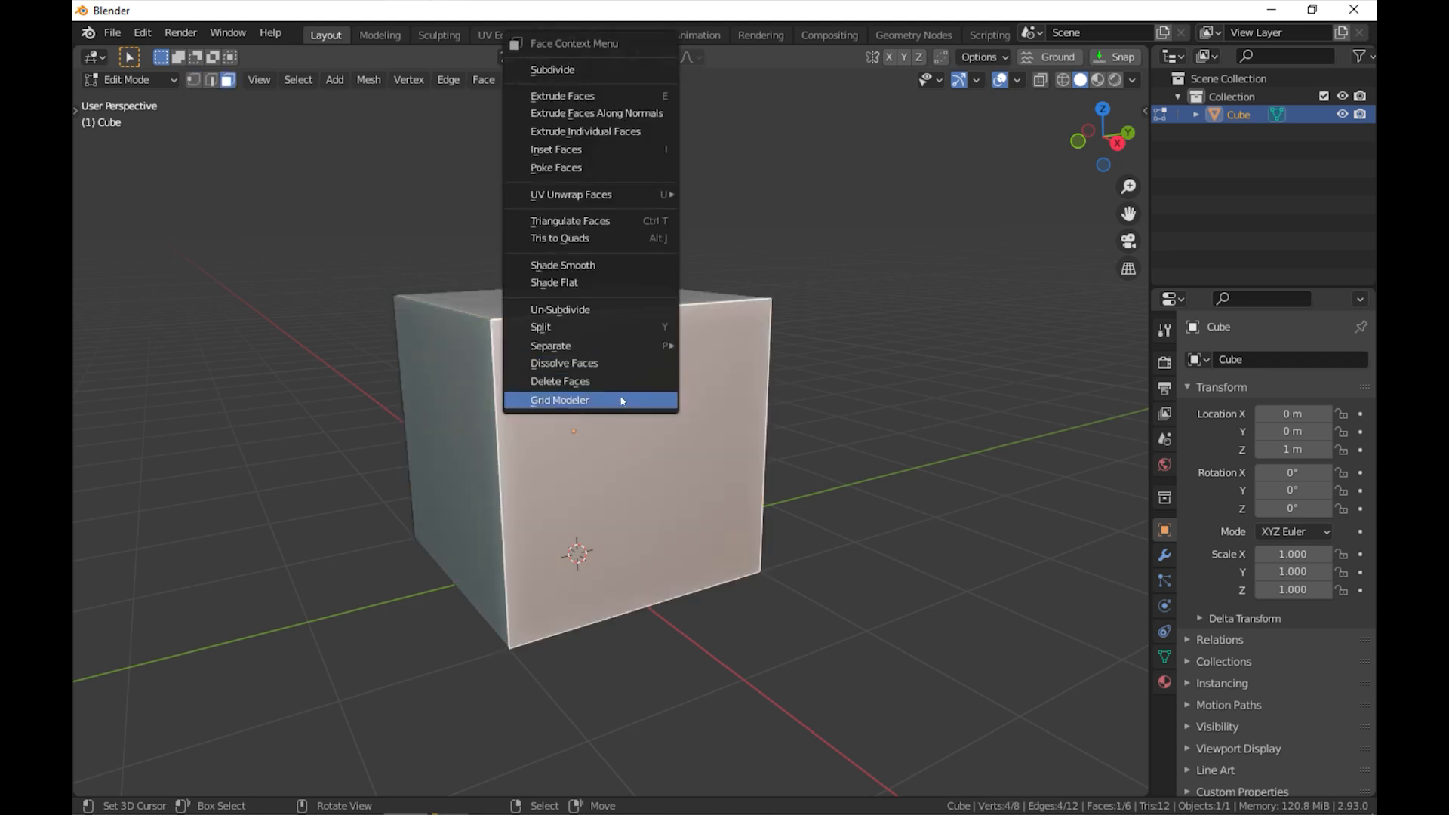
click(559, 399)
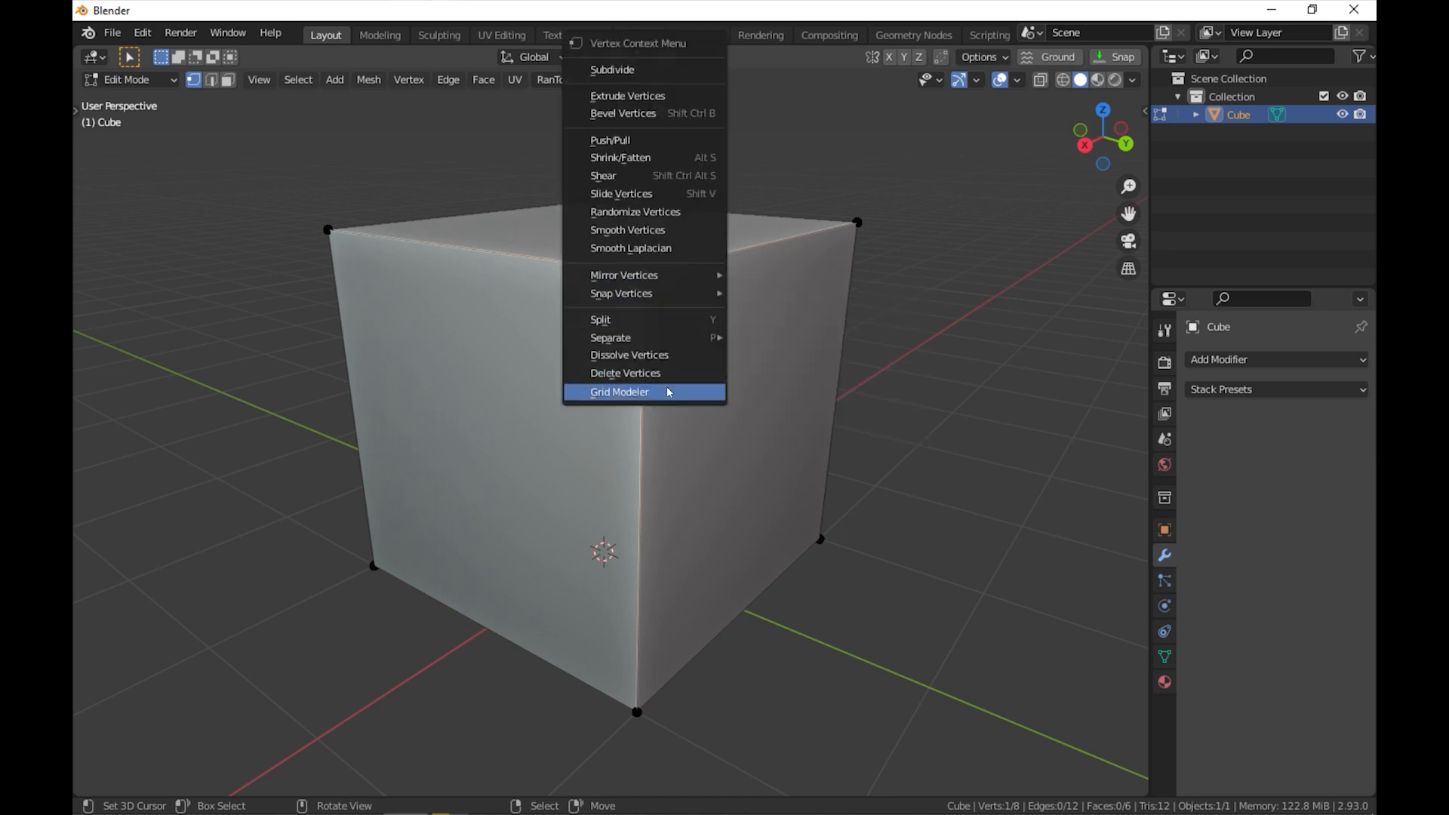
Try running Grid Modeler from the vertex context menu without a face selected
click(618, 392)
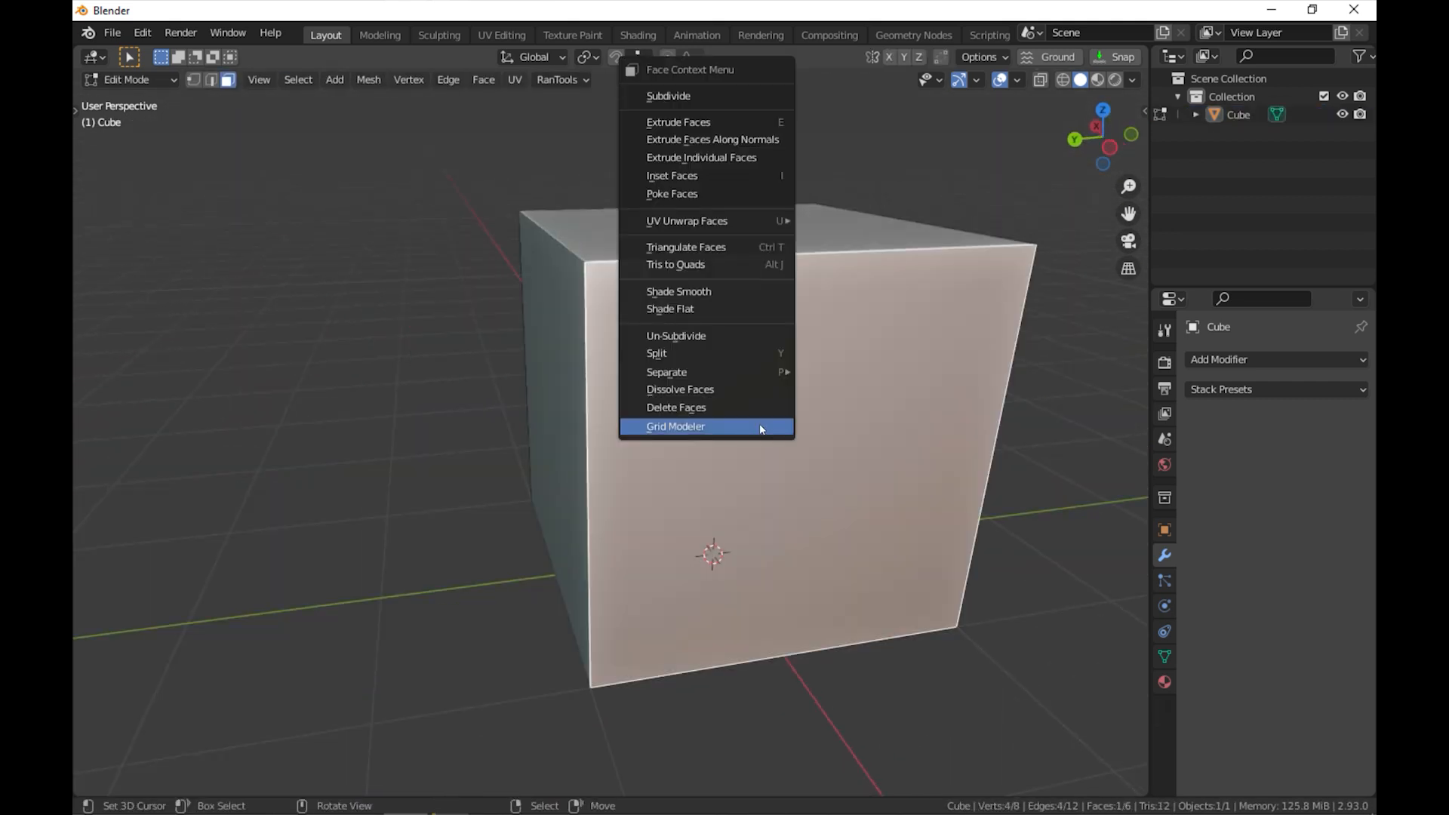
Start Grid Modeler on the selected face and scroll through its help text
click(675, 426)
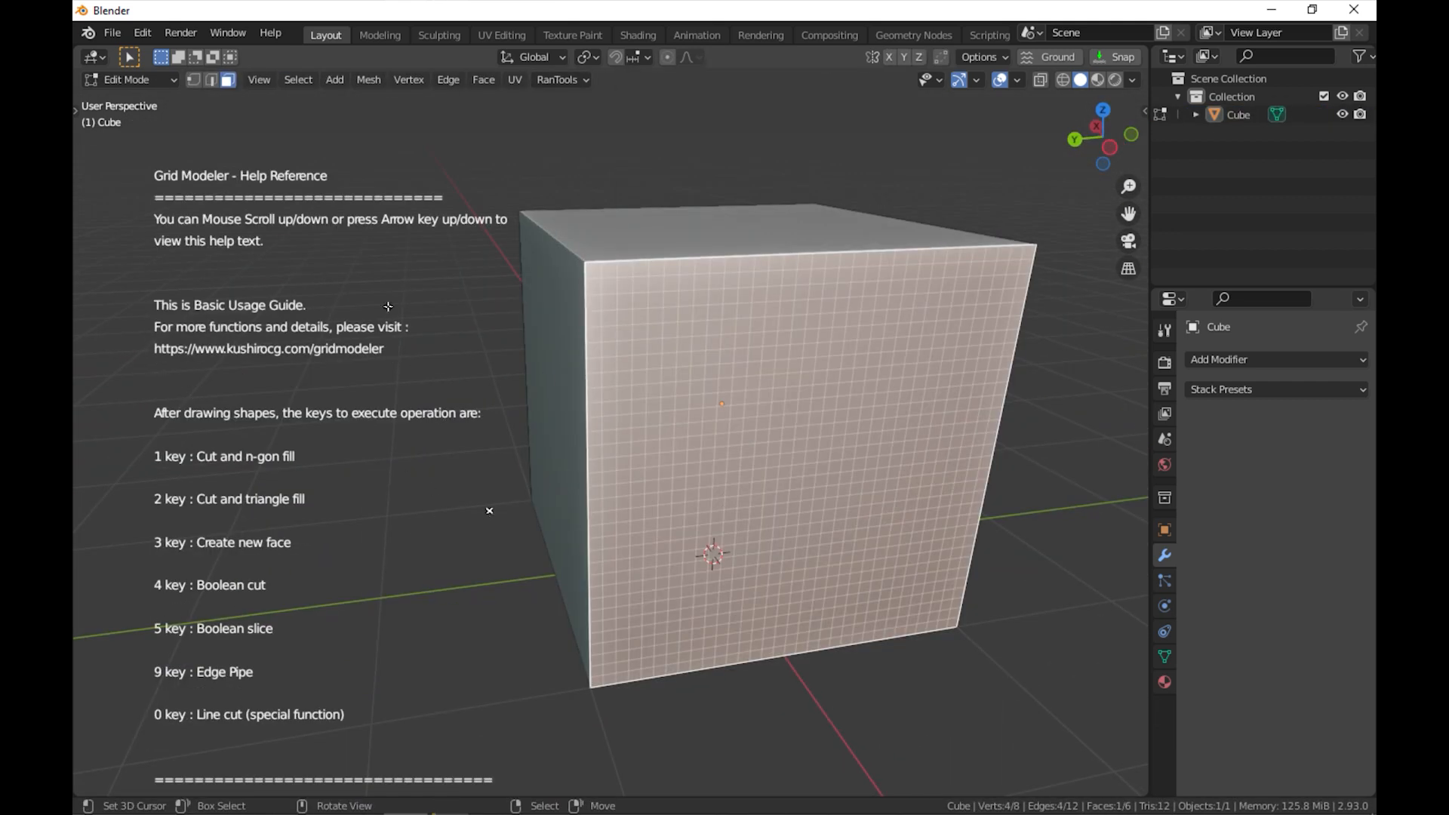
scroll(down, 3)
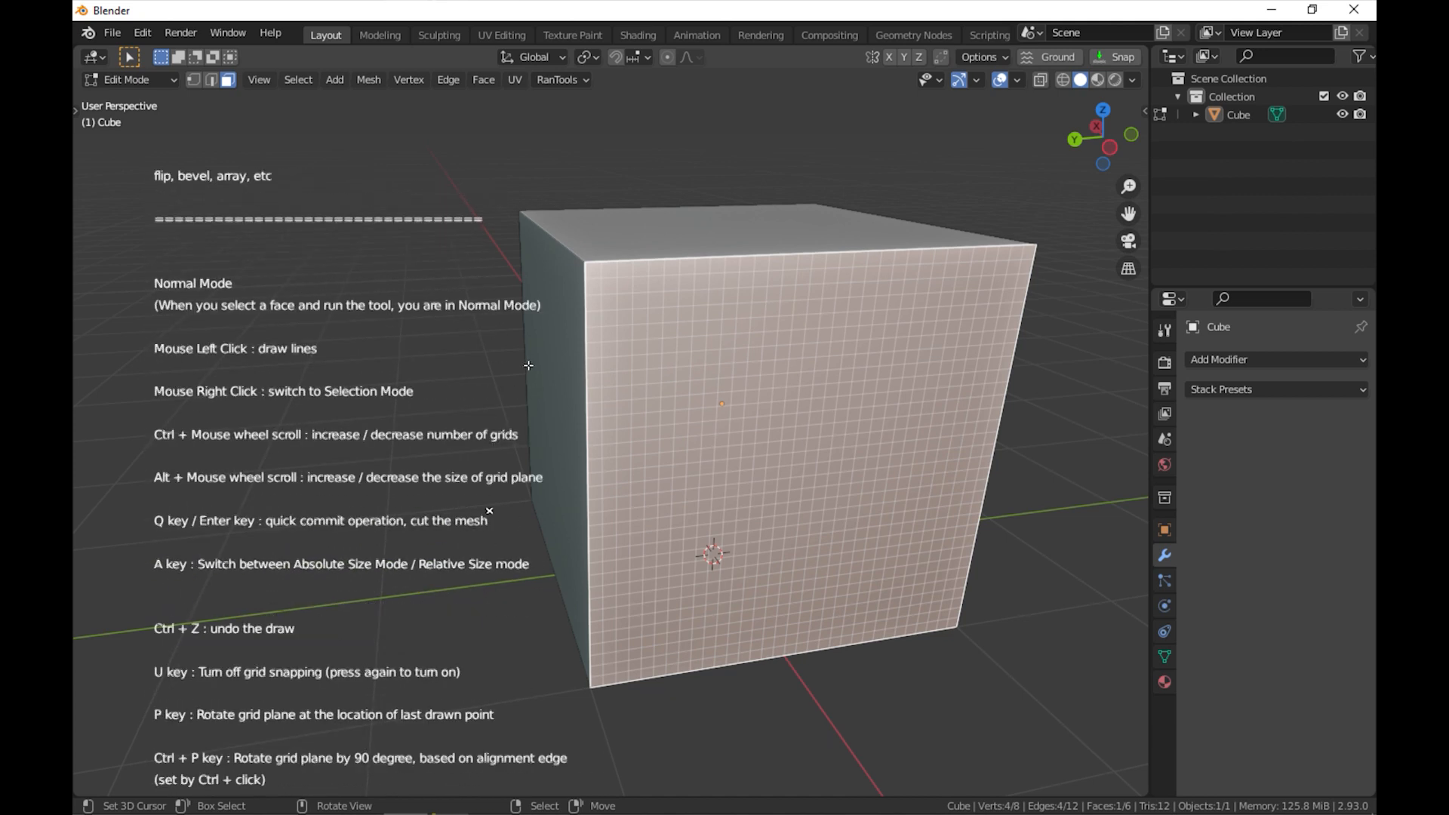
scroll(down, 3)
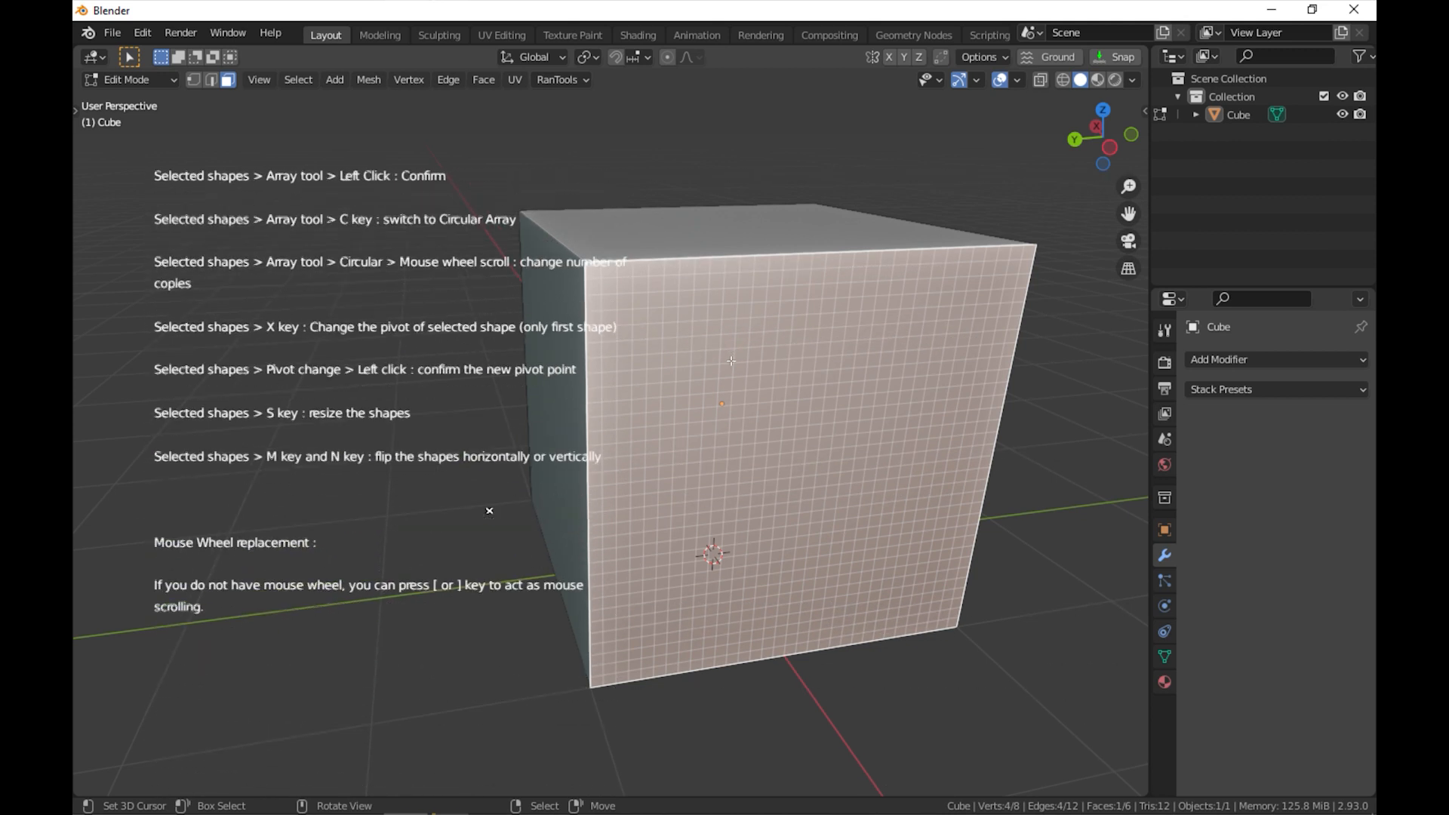
scroll(up, 3)
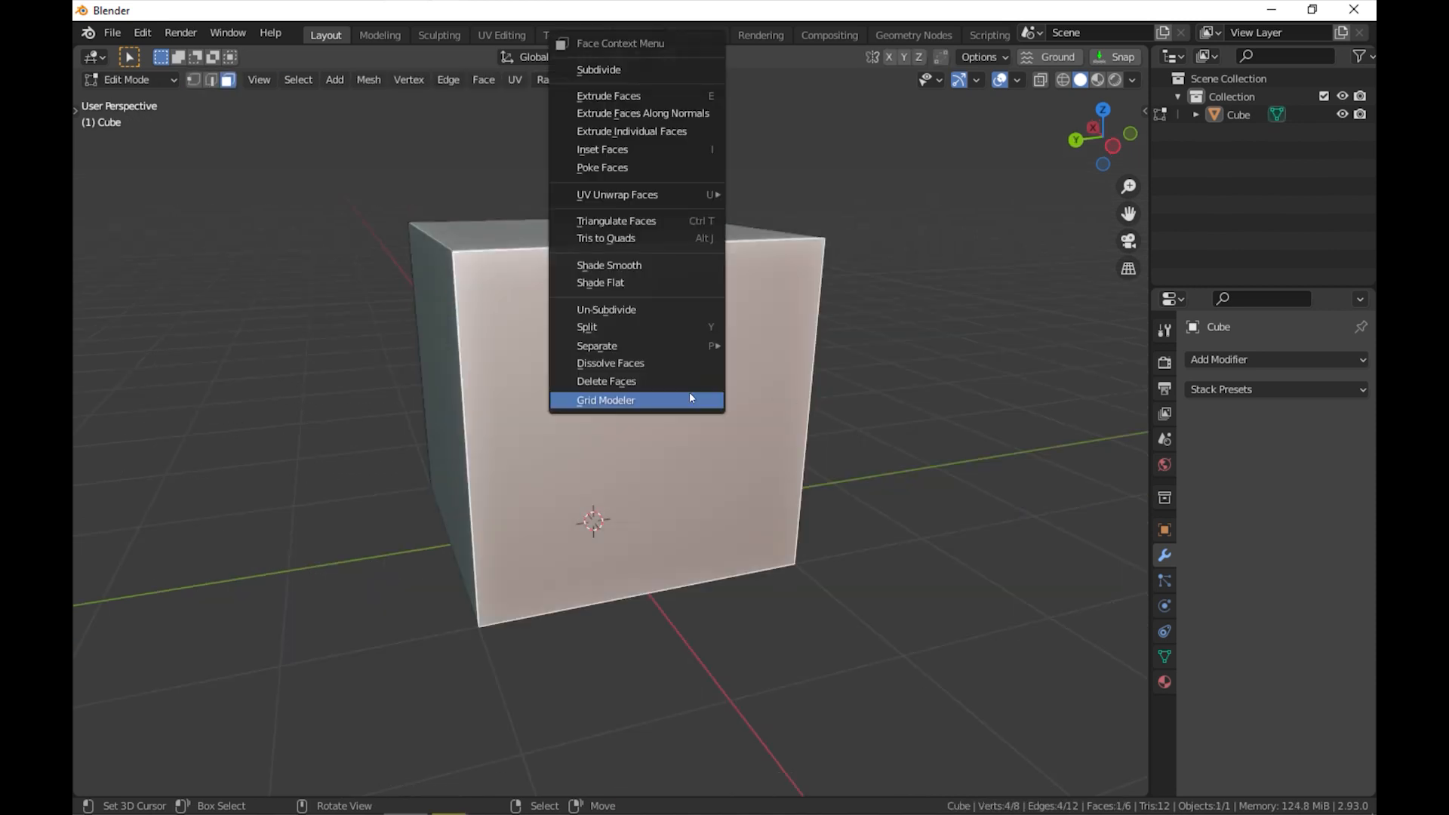
Launch Grid Modeler on the front face and scroll to change the grid count
click(605, 399)
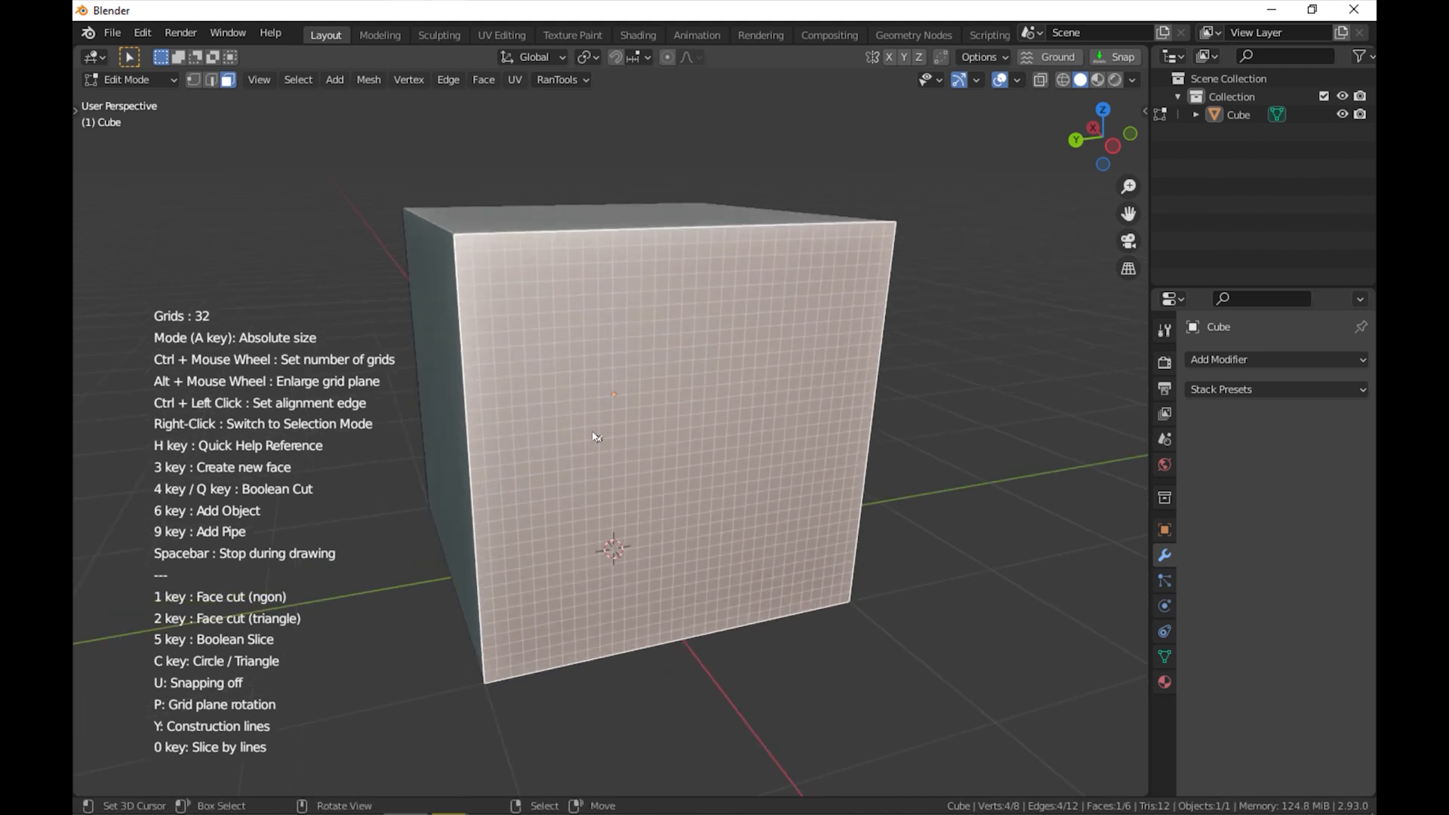
scroll(down, 3)
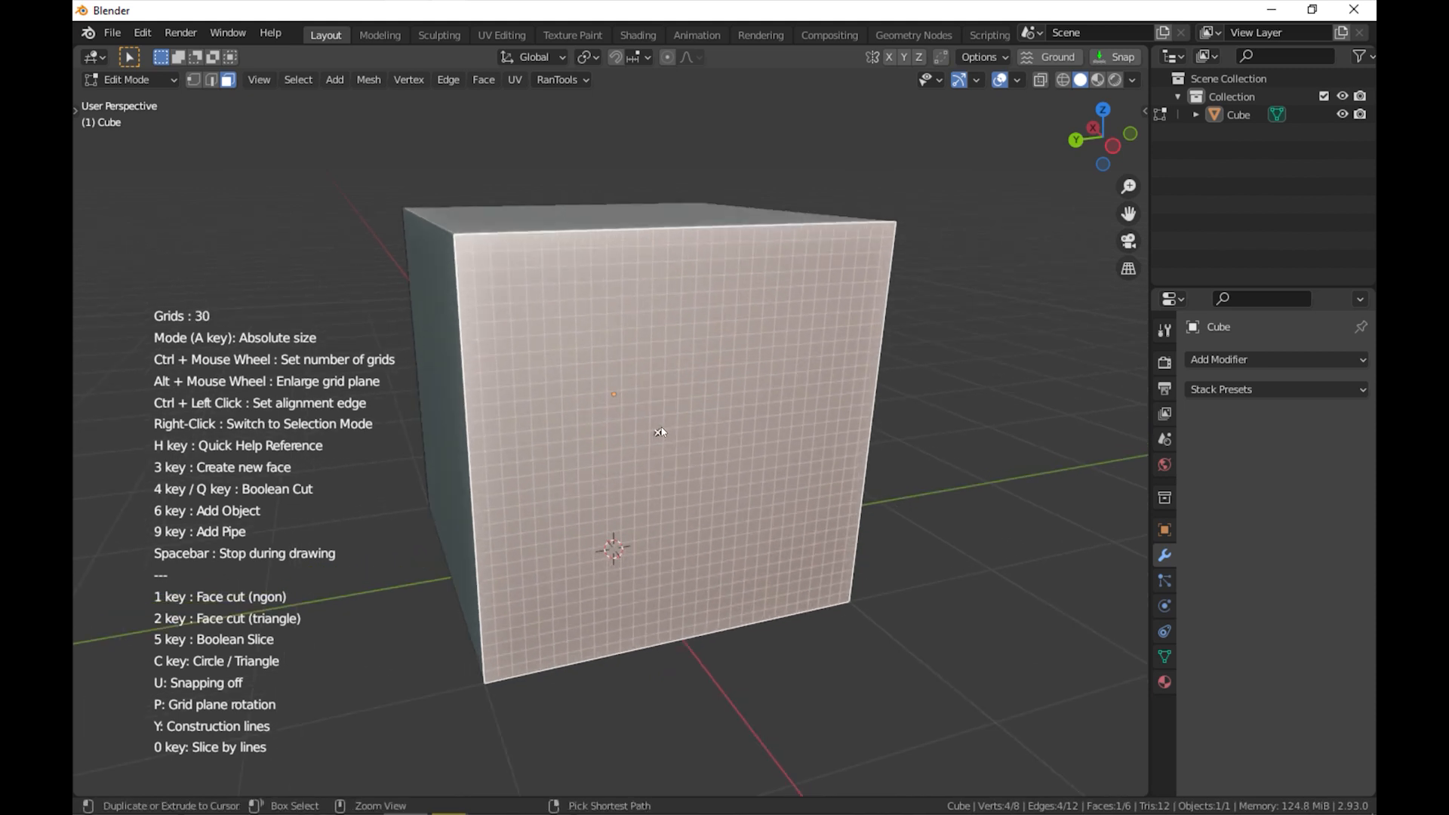
scroll(down, 3)
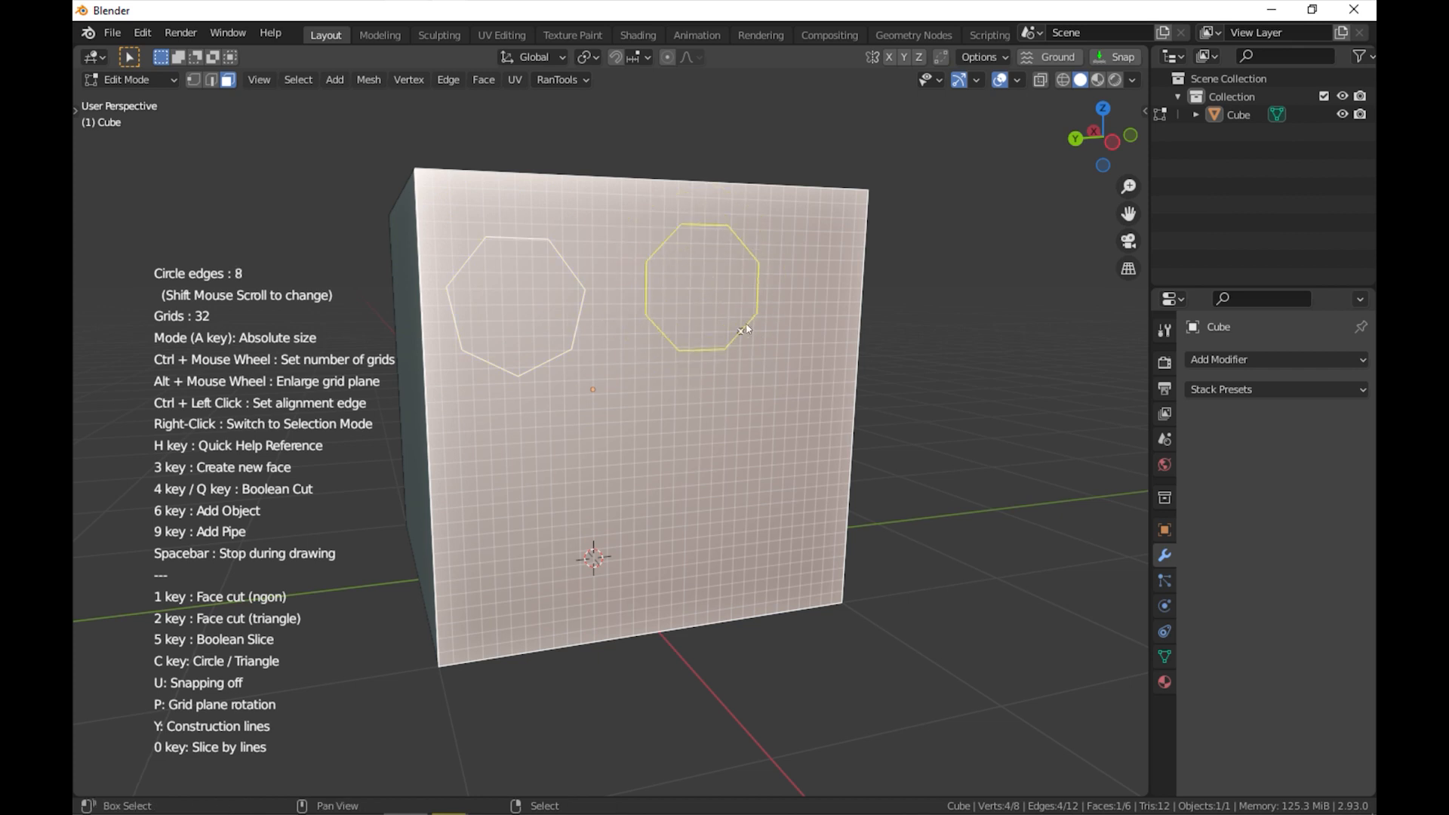
Scroll the mouse wheel while sketching cut outlines on the gridded face
scroll(down, 3)
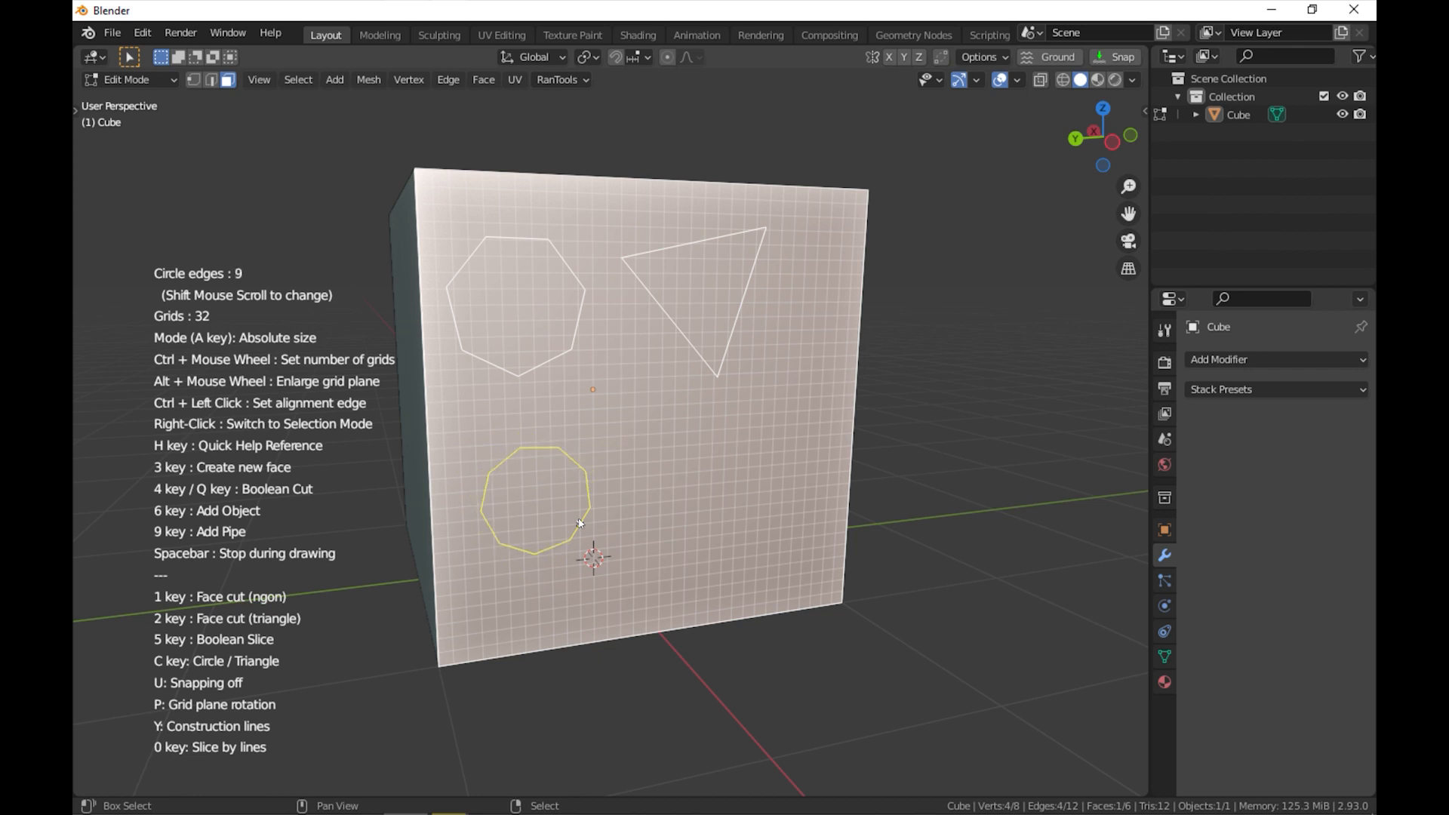
scroll(up, 3)
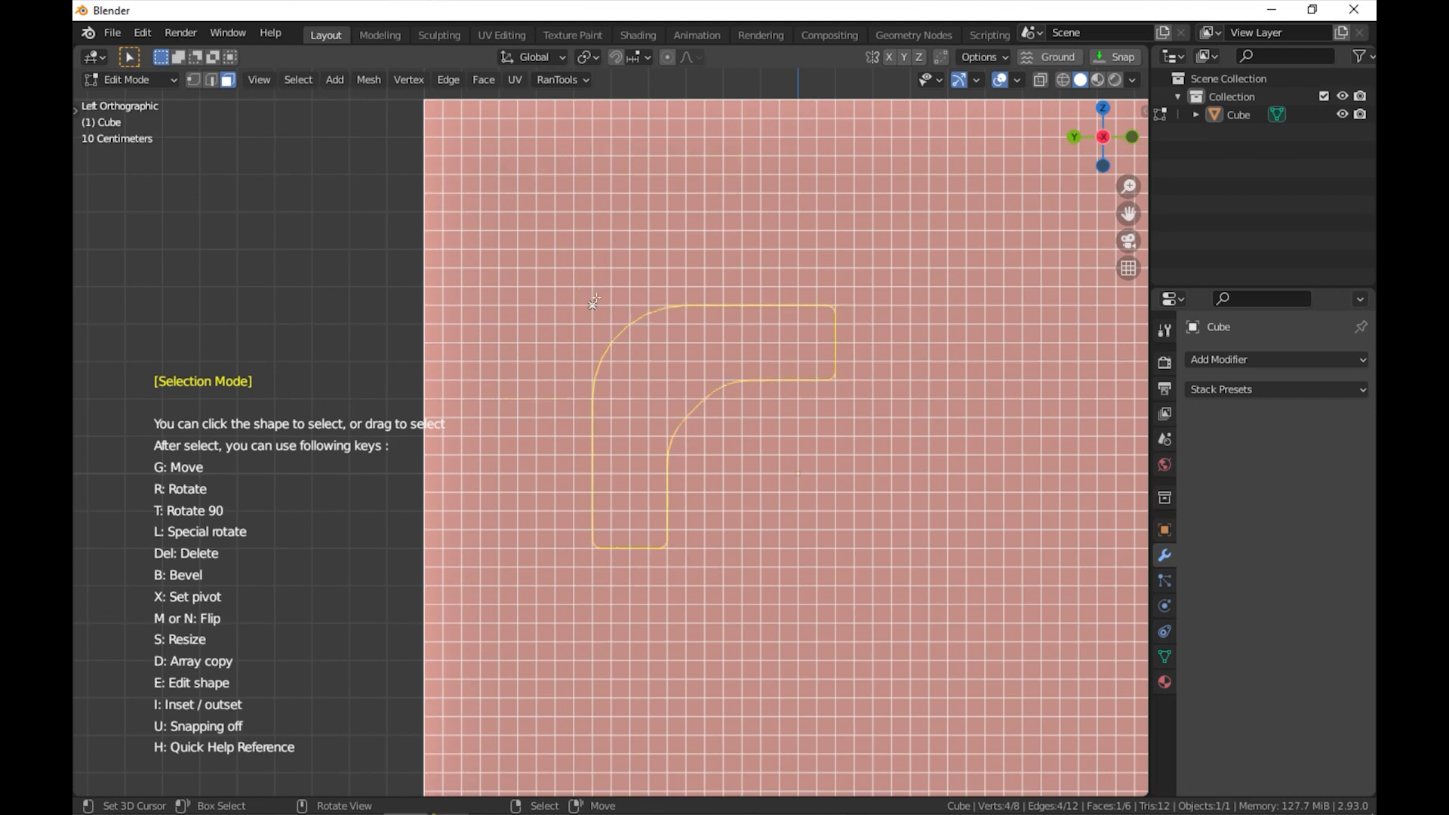
Try adding flipped copies of the L-shaped outline with D in selection mode
scroll(down, 3)
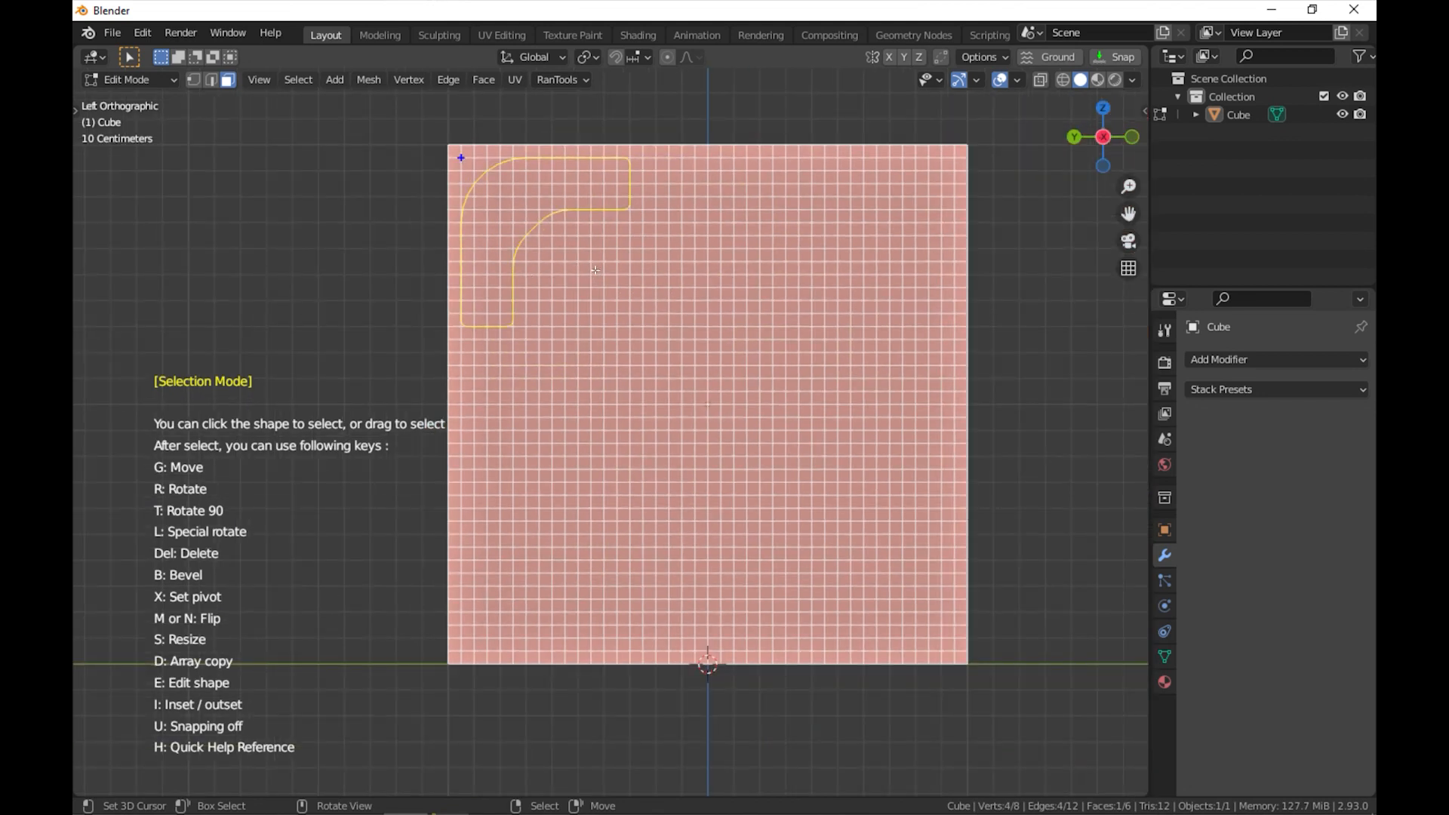
key(d)
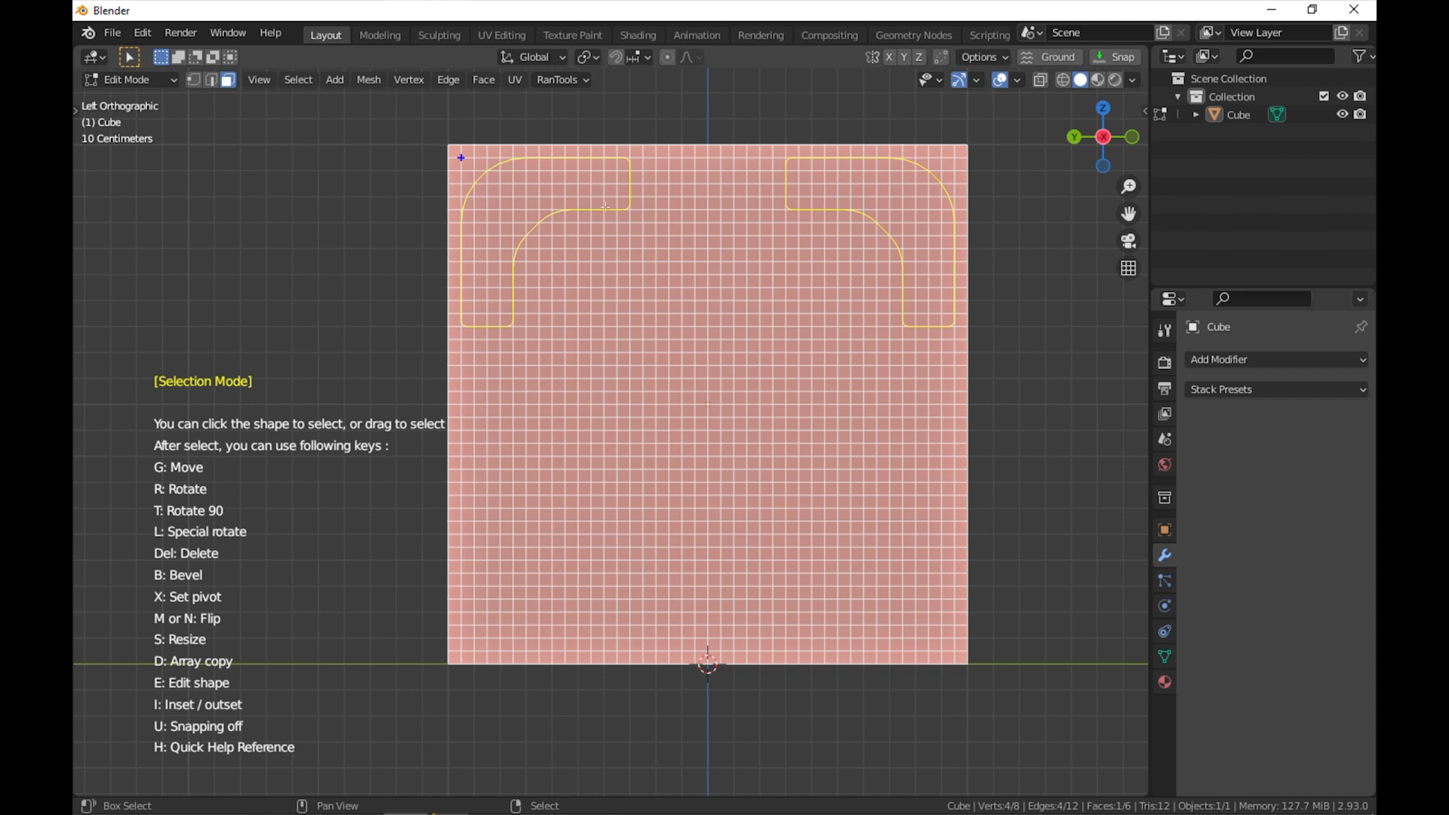
key(d)
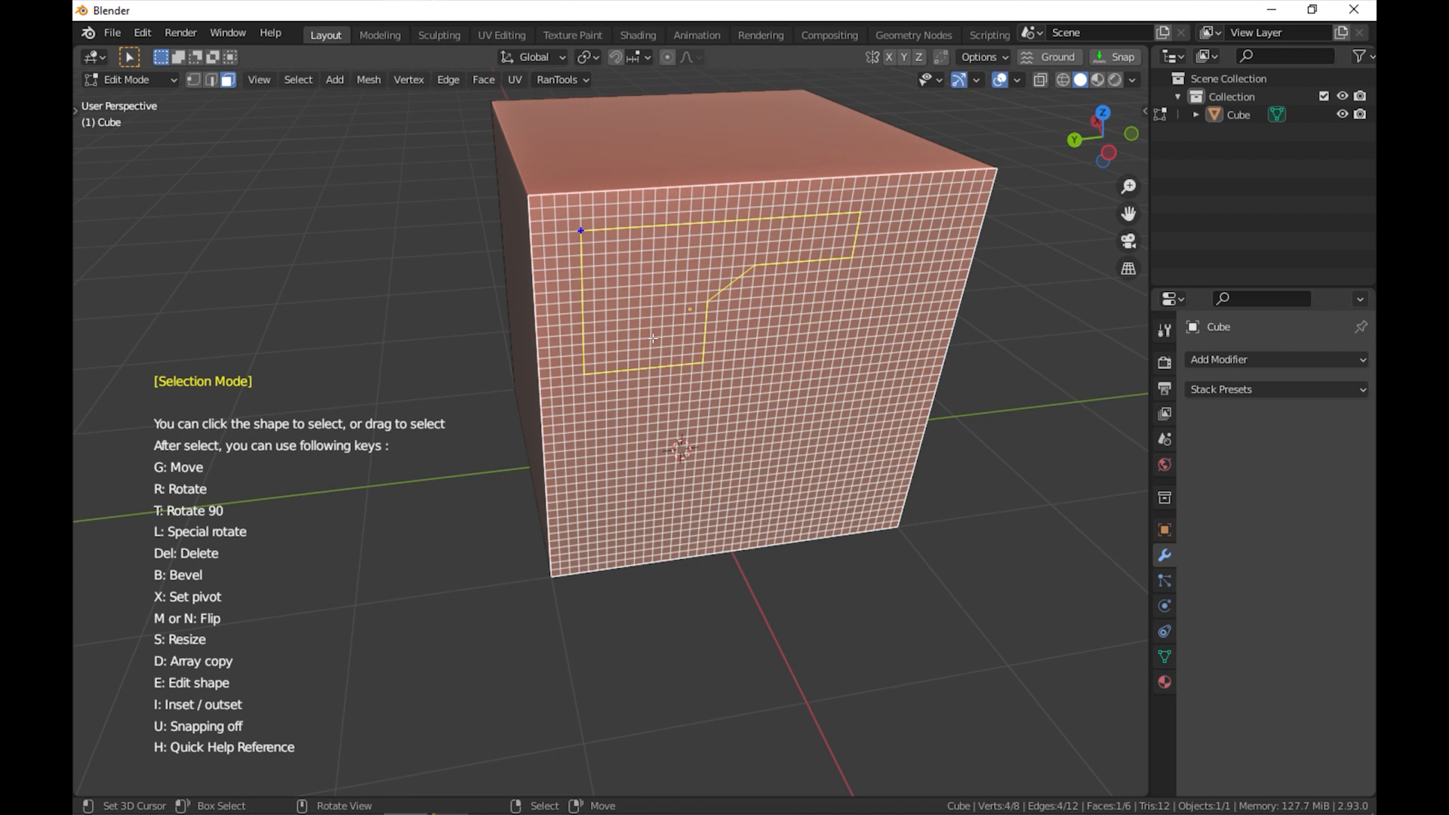
Finish the Grid Modeler operation on the cube face
key(e)
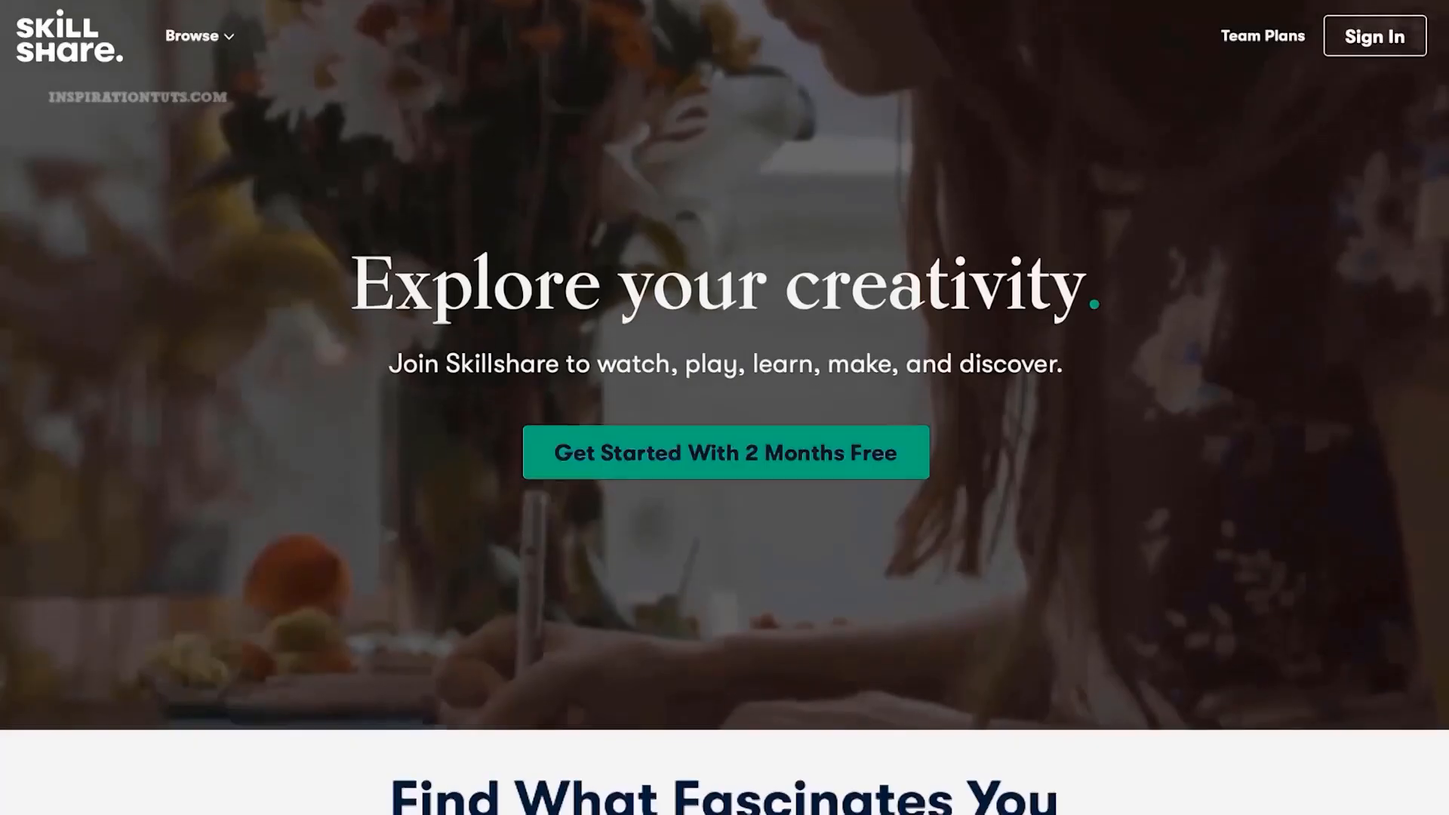
Scroll down through the 'game engine' results past the Unity, Godot and Construct 2 classes
scroll(down, 3)
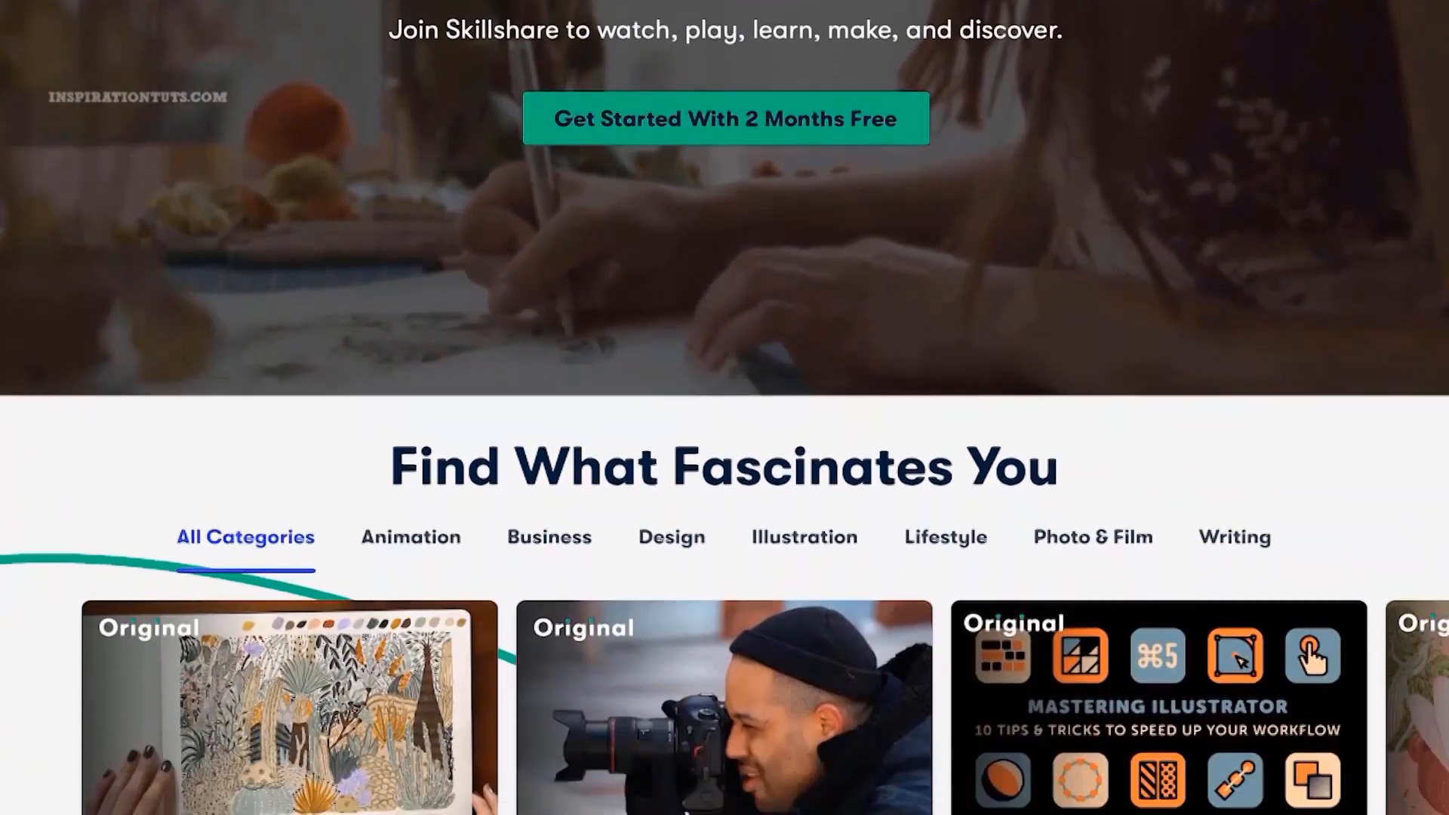
scroll(down, 3)
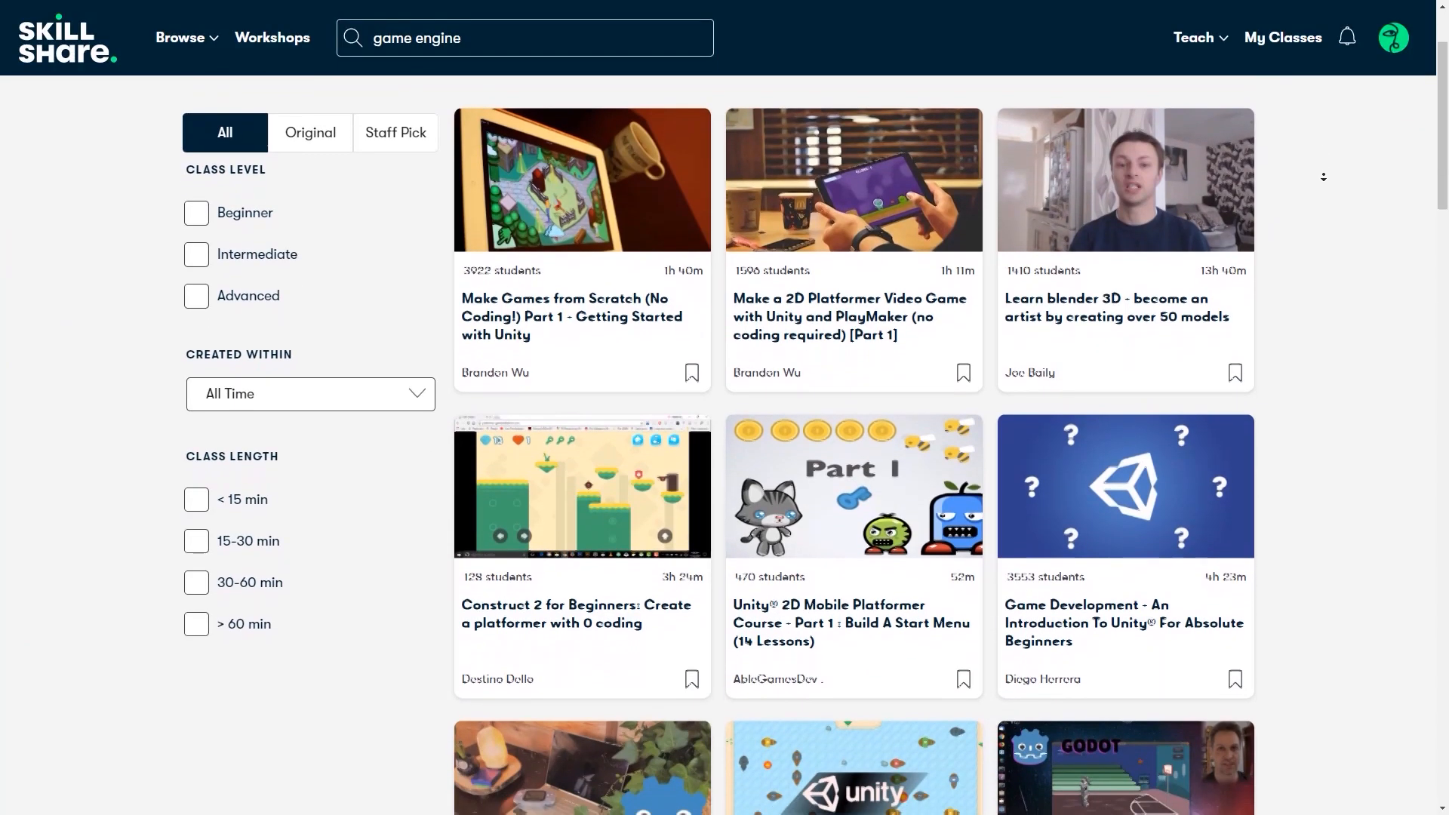
scroll(down, 3)
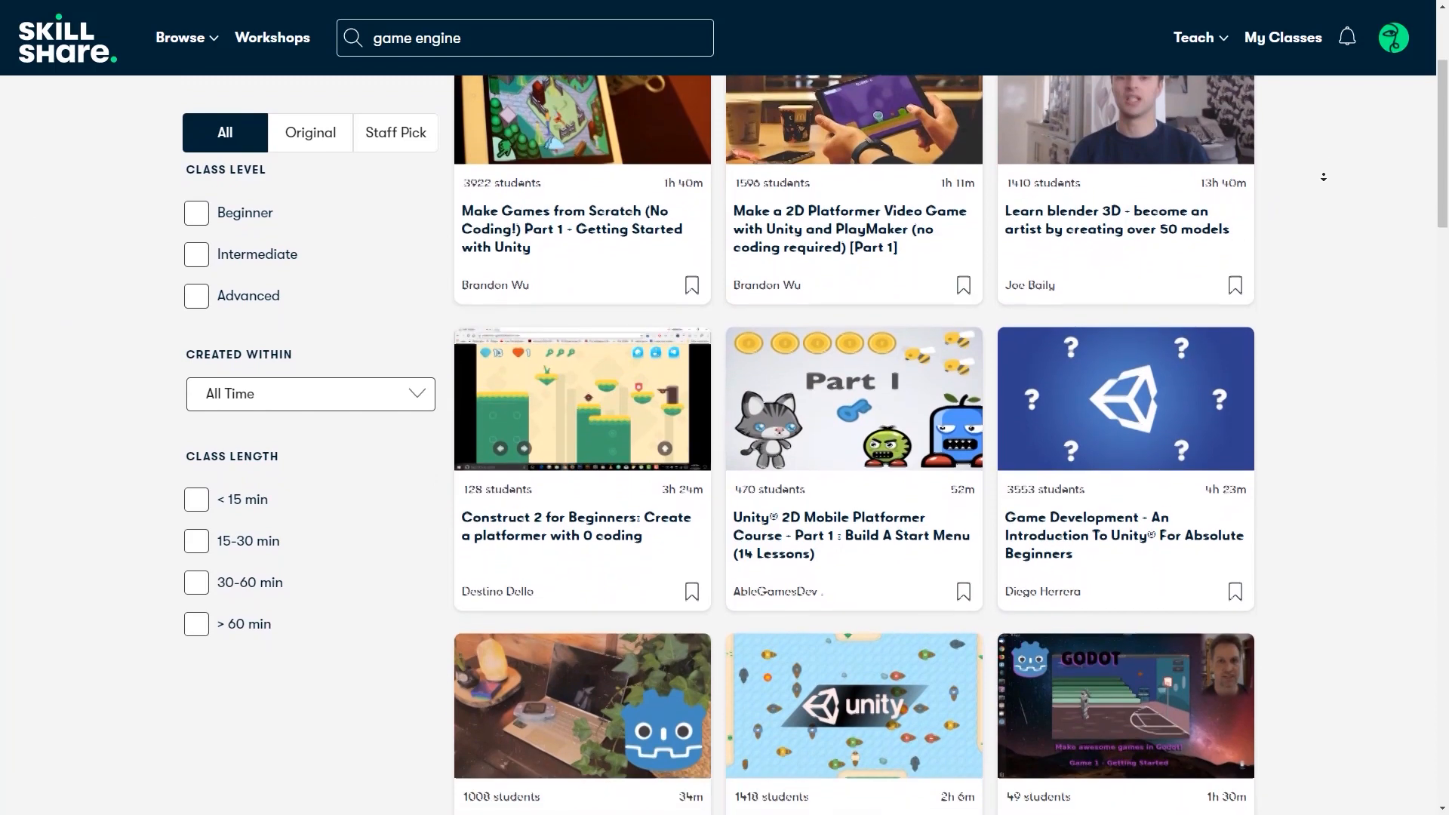
scroll(down, 3)
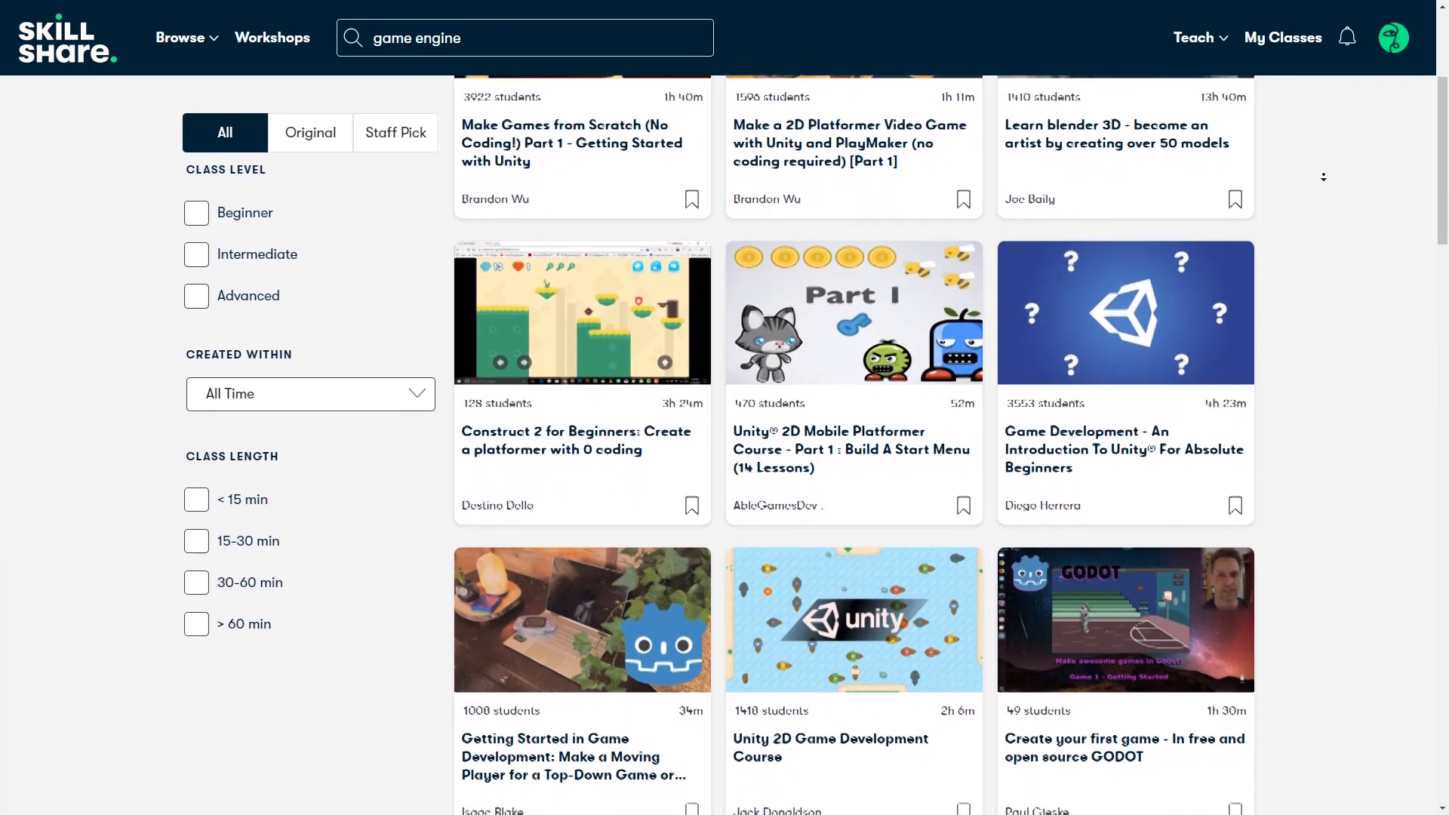
scroll(down, 3)
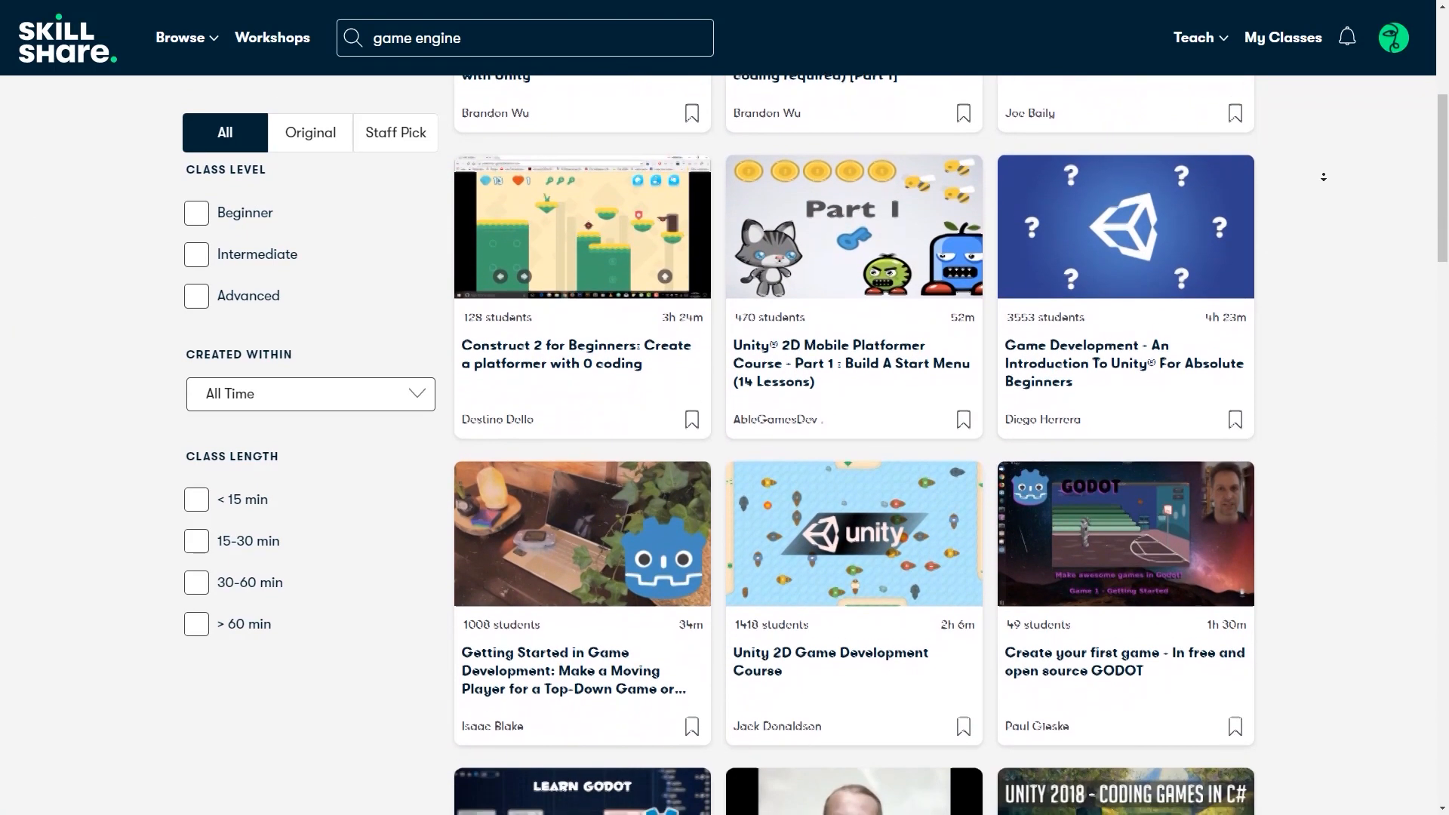